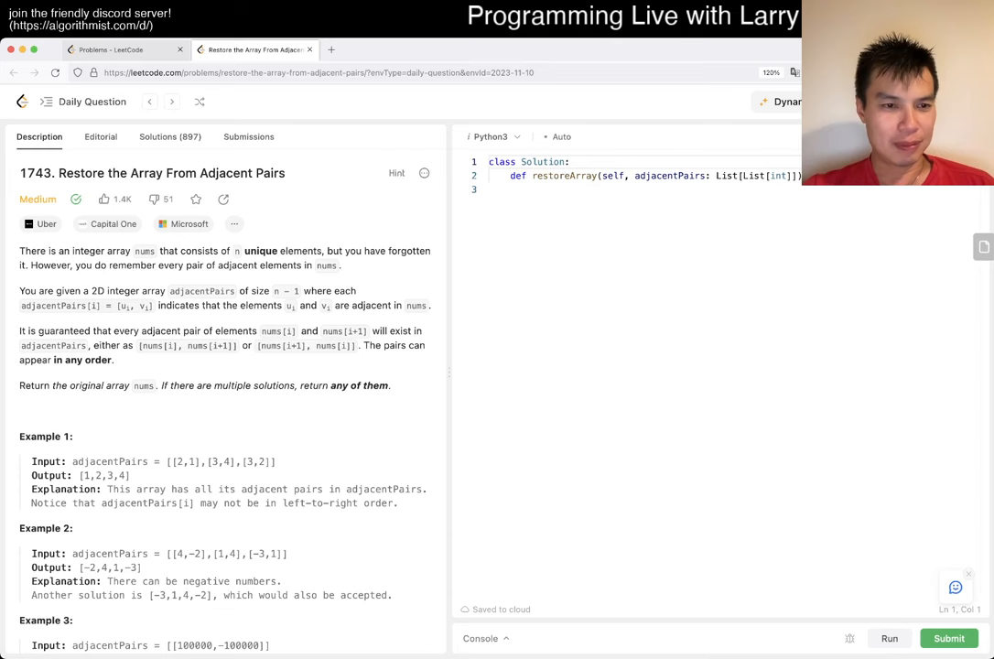
- Read through the problem description before starting the Counter-based tally of pair elements
scroll(down, 3)
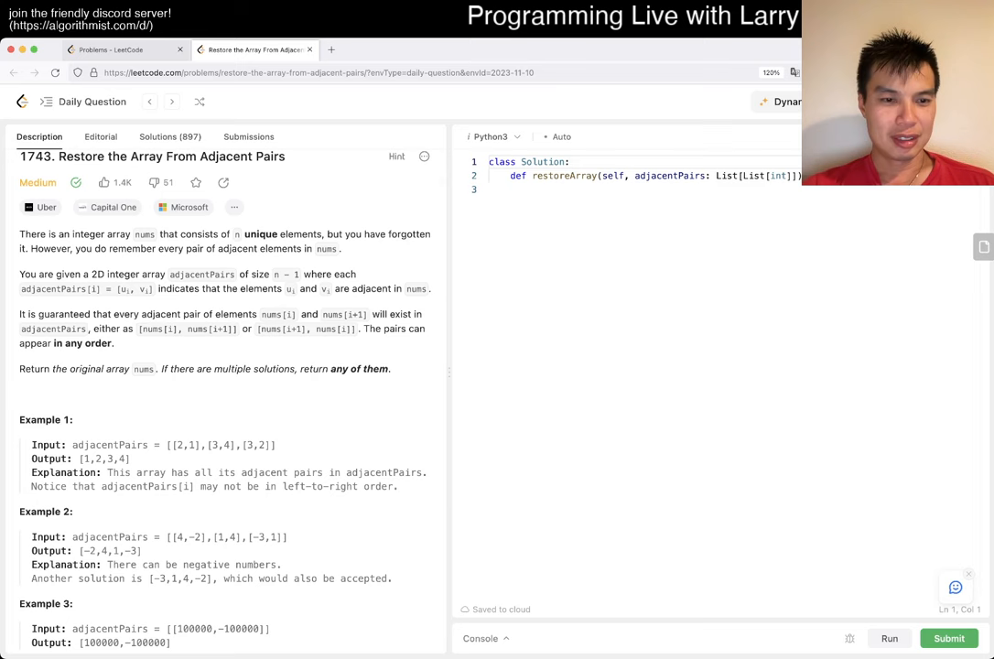
double_click(161, 315)
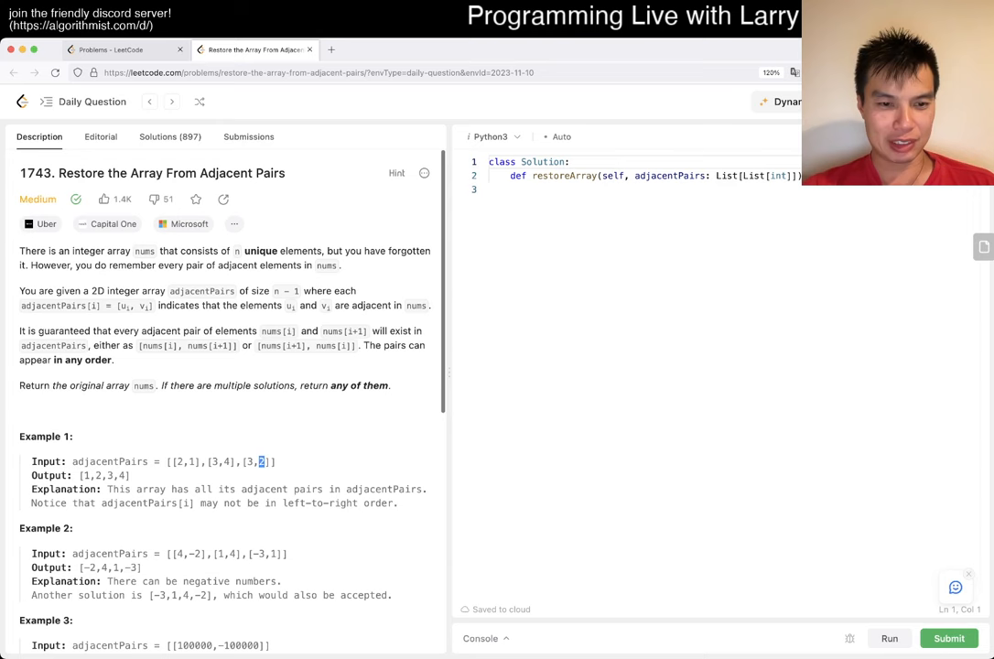
scroll(down, 3)
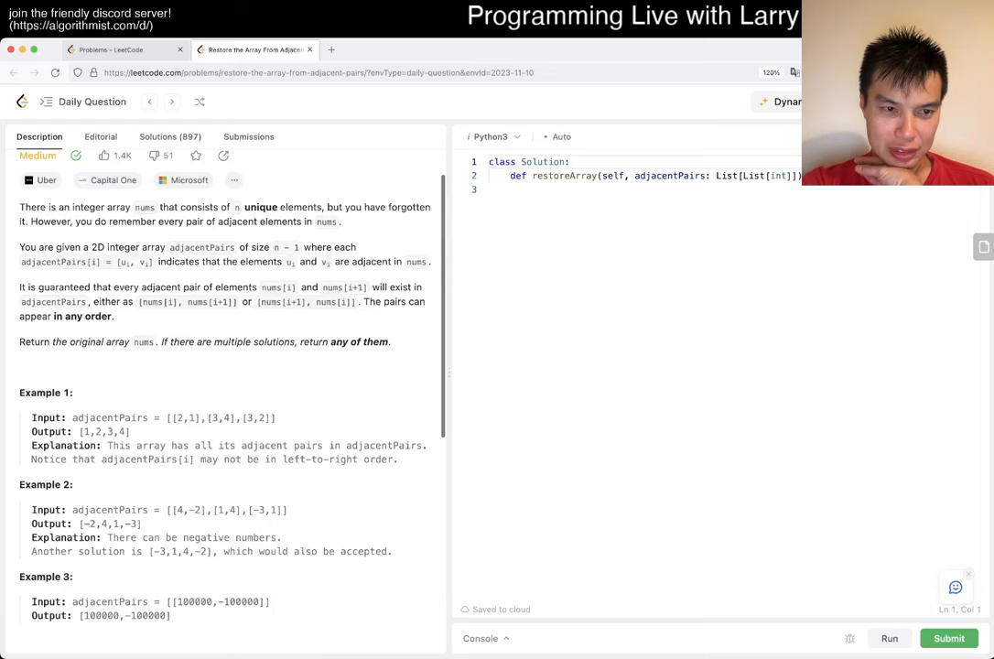
scroll(down, 3)
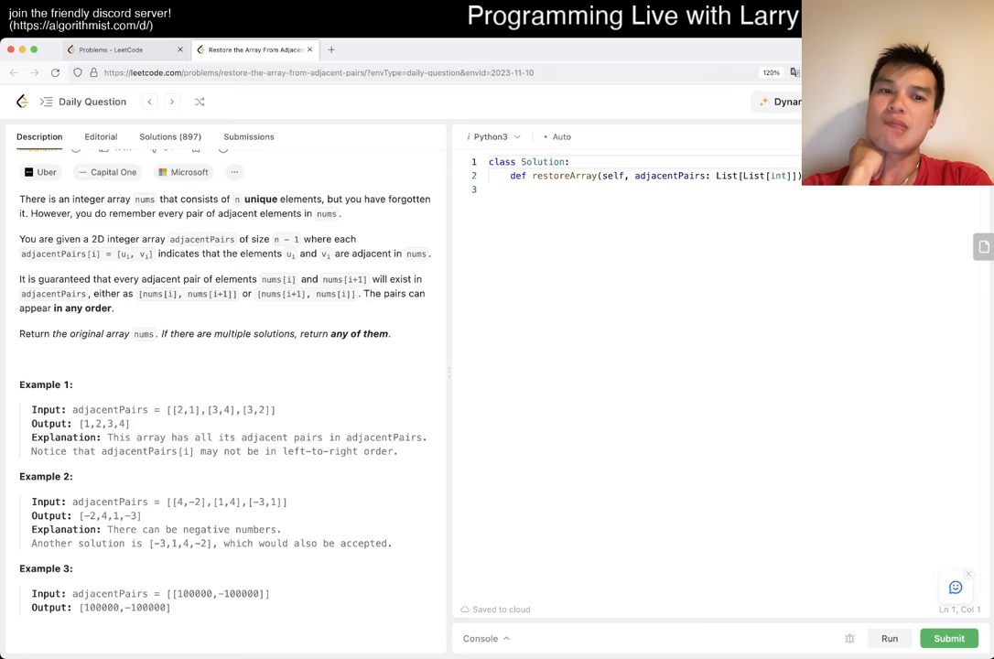
scroll(down, 3)
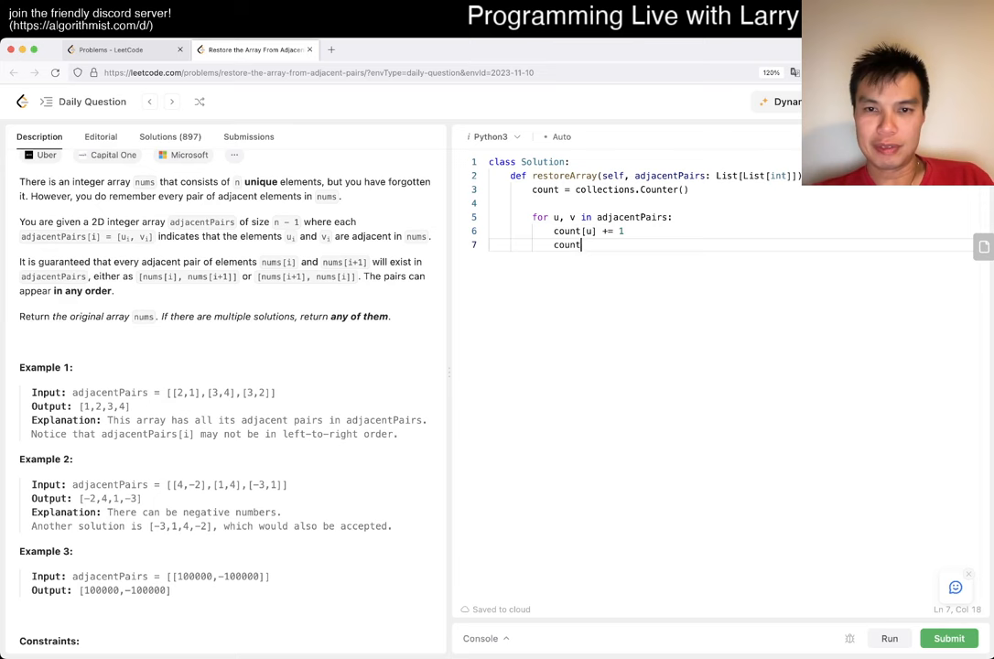
- Increment count[v] and set first = next(k for k, v in count if v == 1)
text([v] += 1)
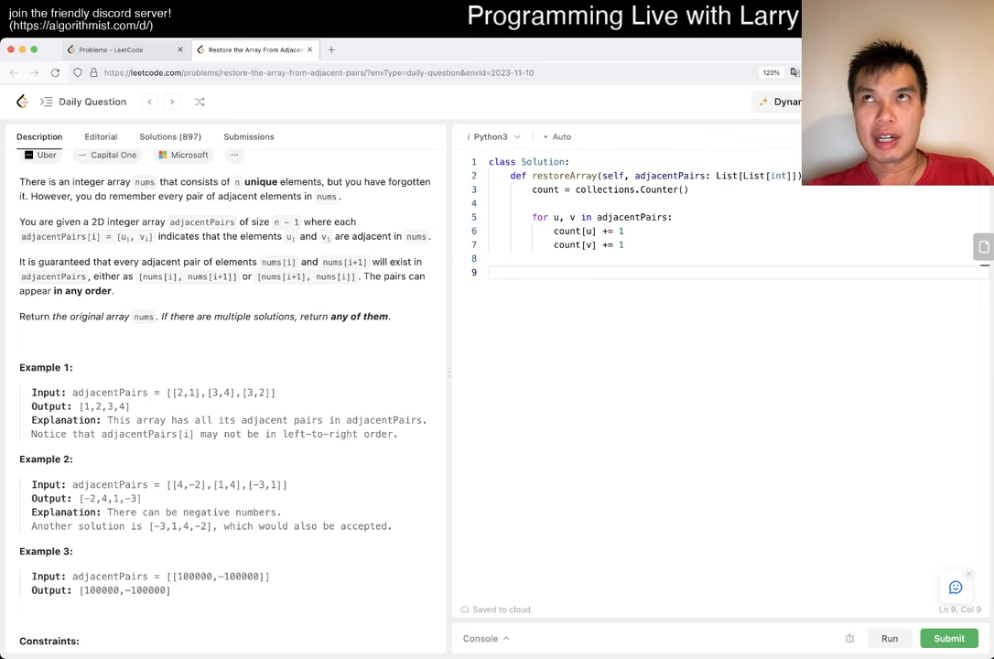
text(first = next())
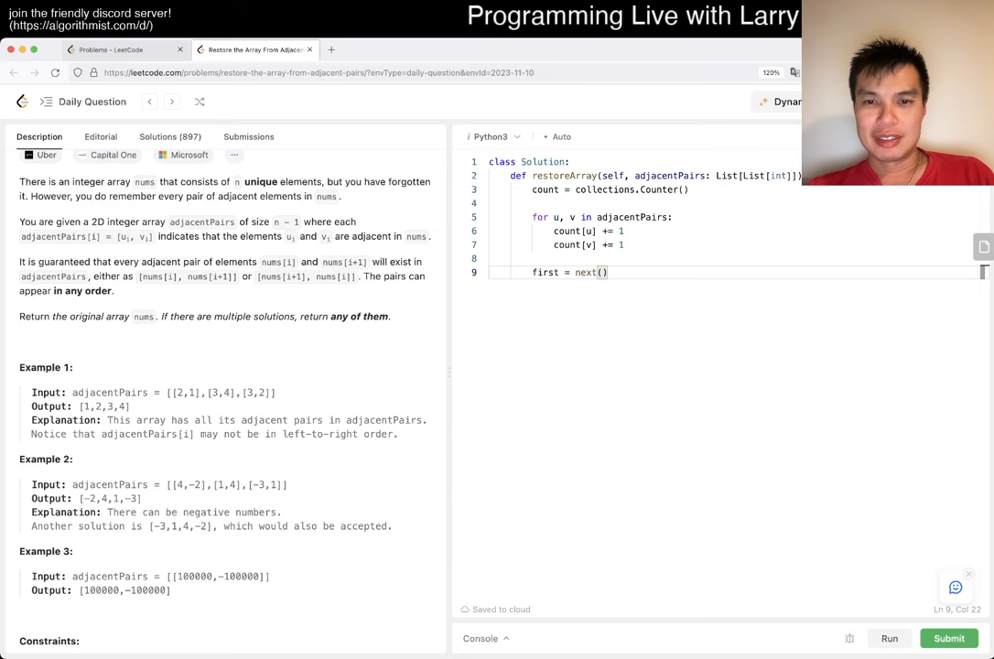
text(for u, count)
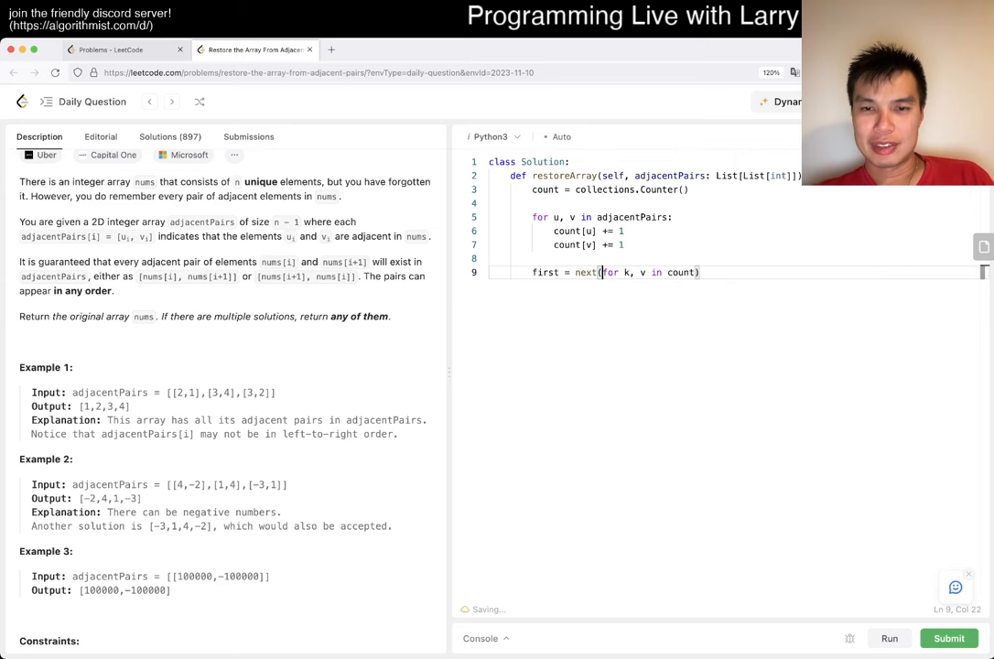
text(k for k, v in count if v == 1)
text(print(first)
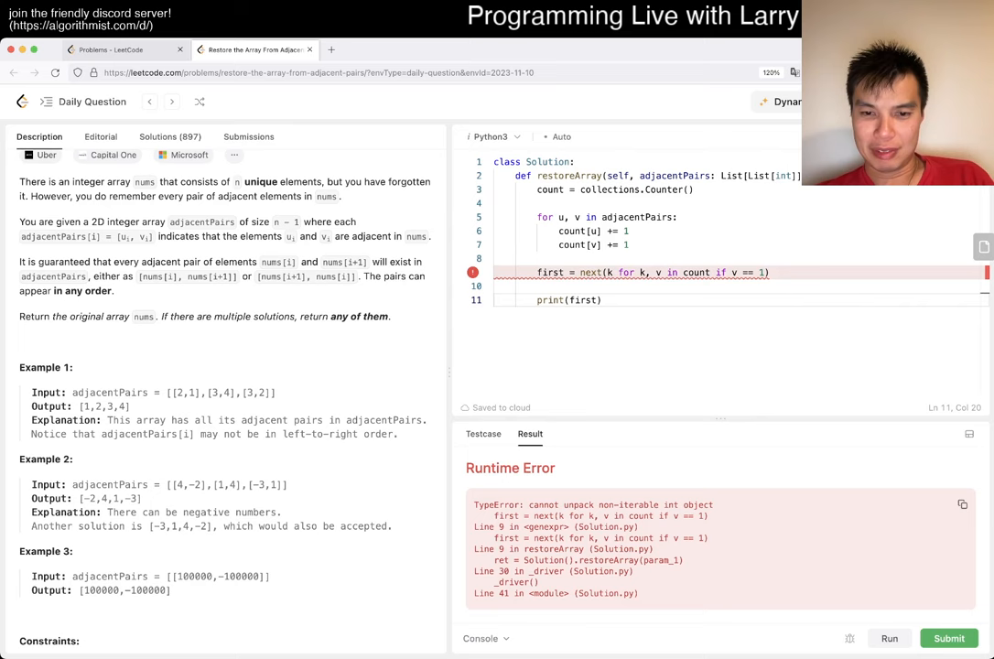
- Wrap the count-one lookup in list(...)[0] over count.items() and rerun the tests
text(list()
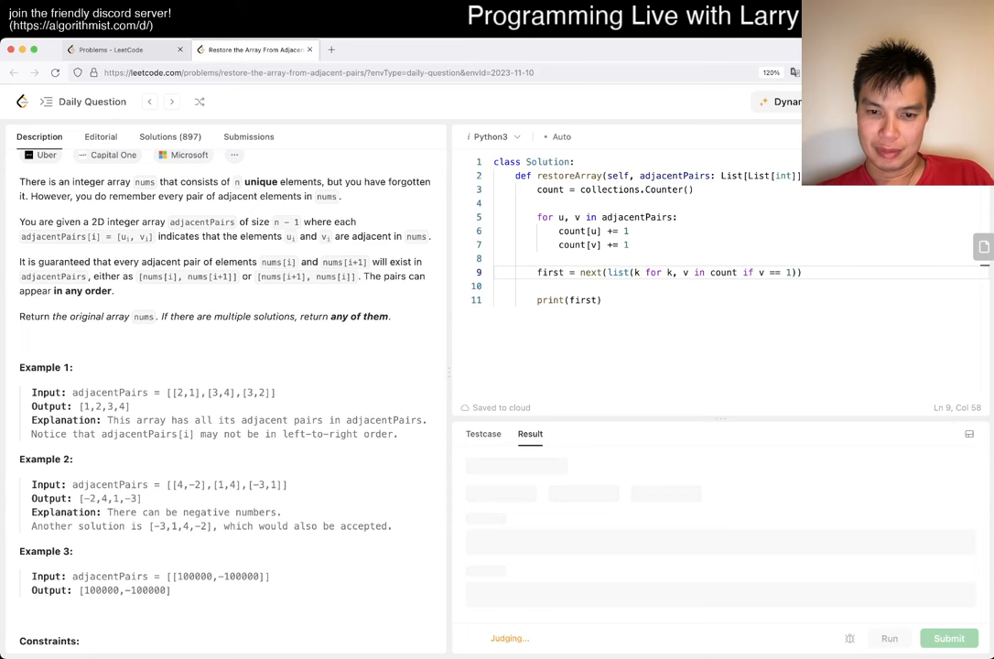
click(888, 637)
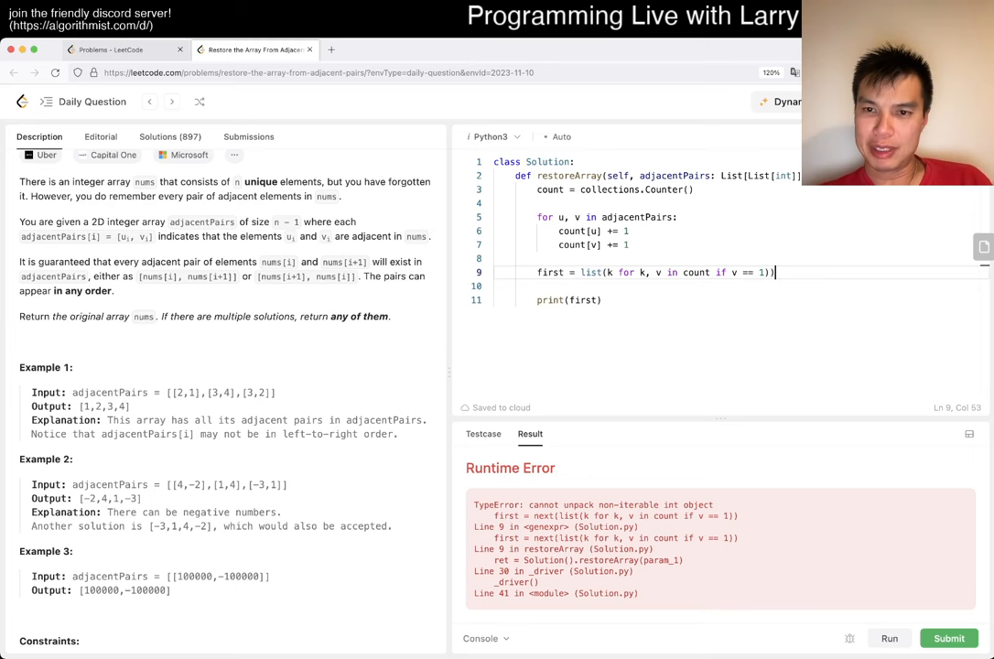
text([0])
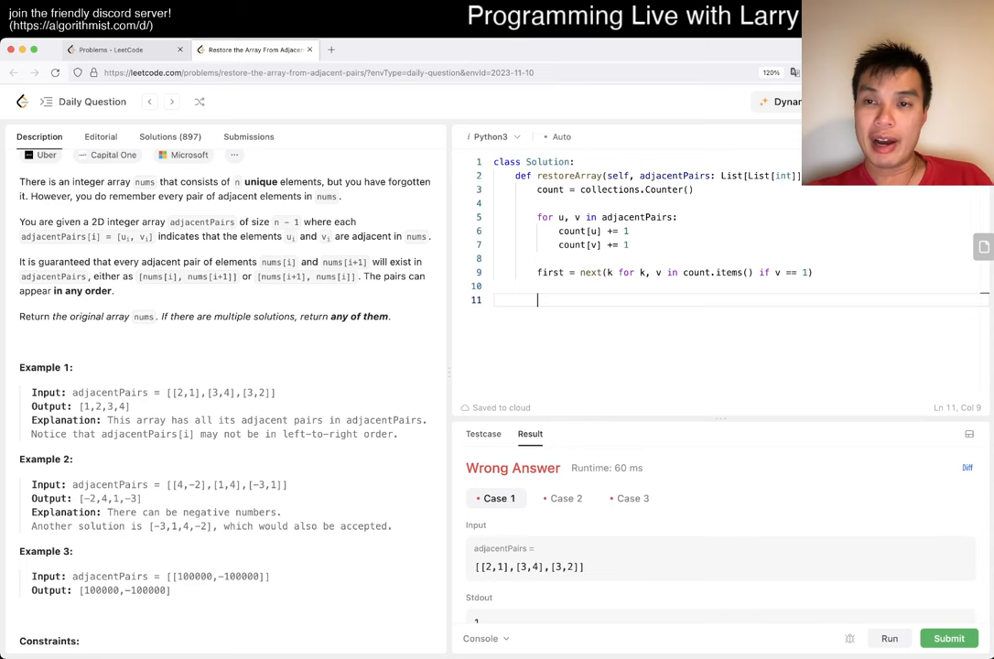
- Add adj_list = collections.defaultdict of neighbour sets, ans = [first] and current = first
text(ans =)
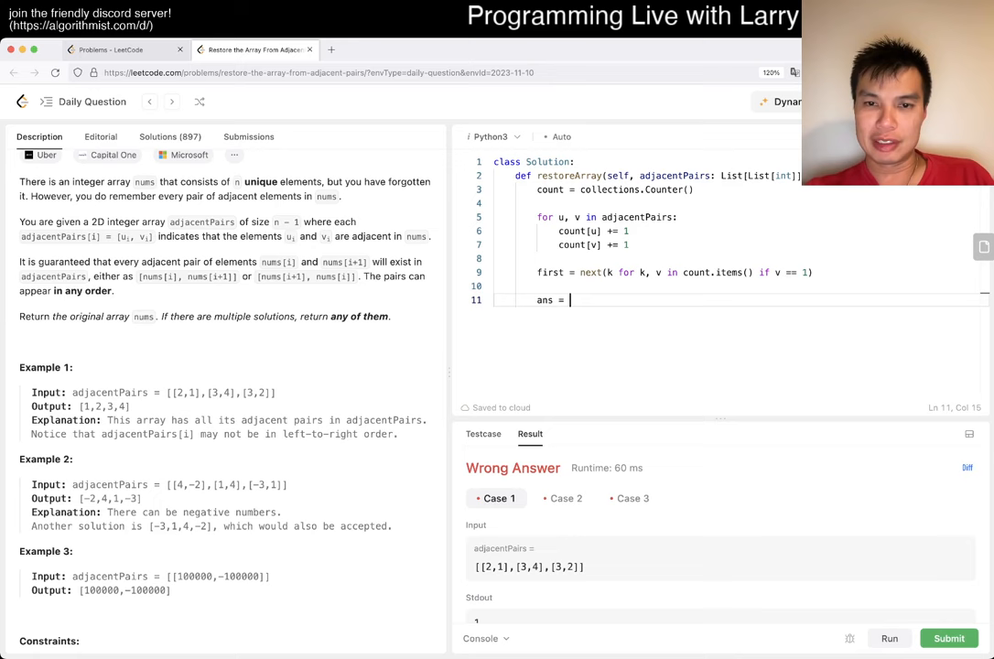
text([first])
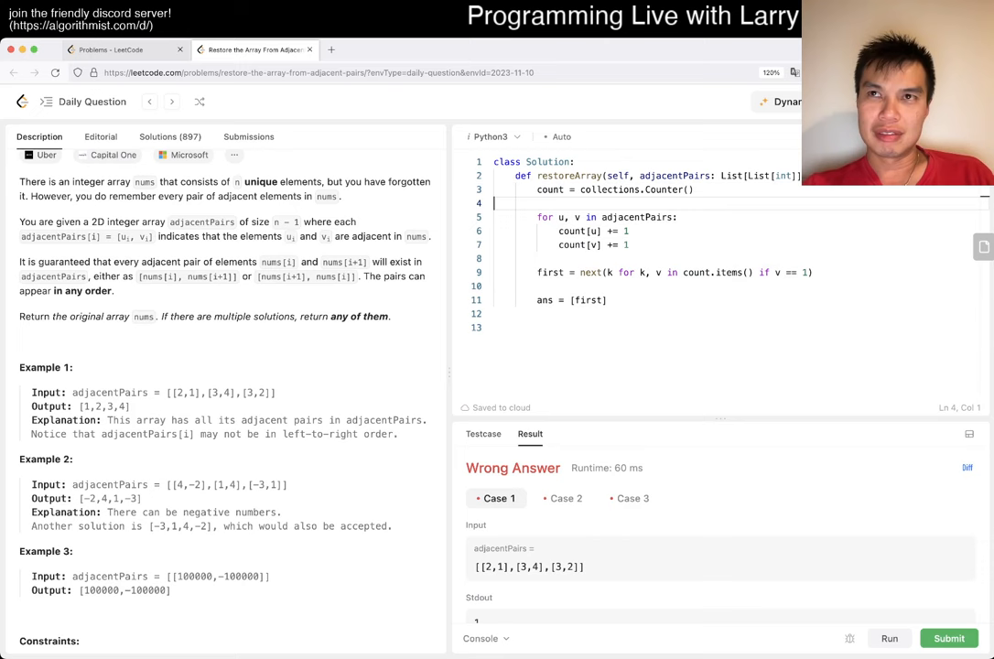
text(adj_)
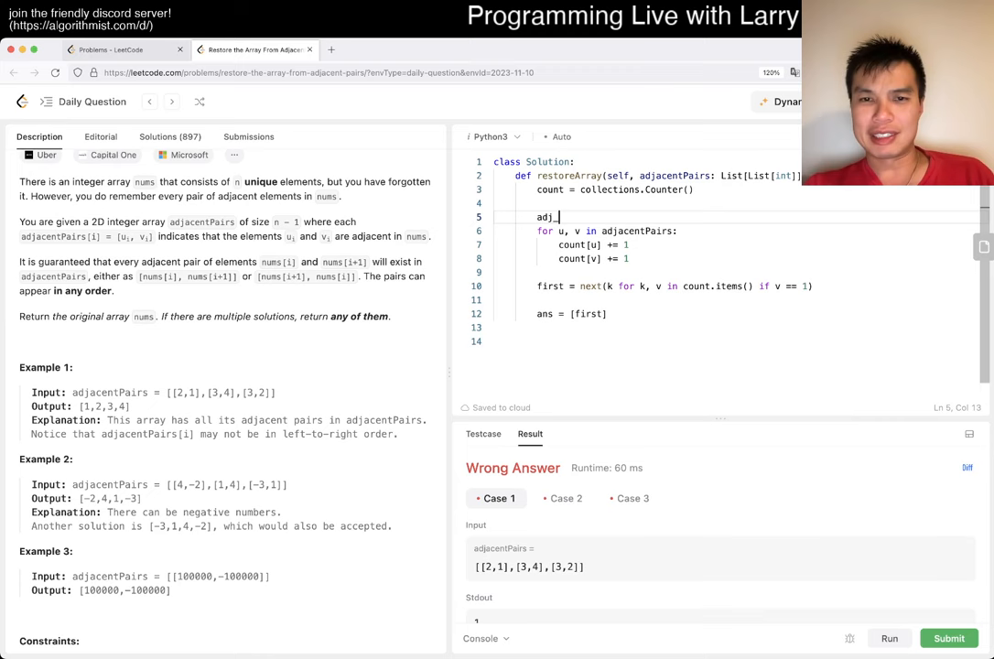
text(_list = collections.defaultdict(set)
click(648, 341)
text(return ans)
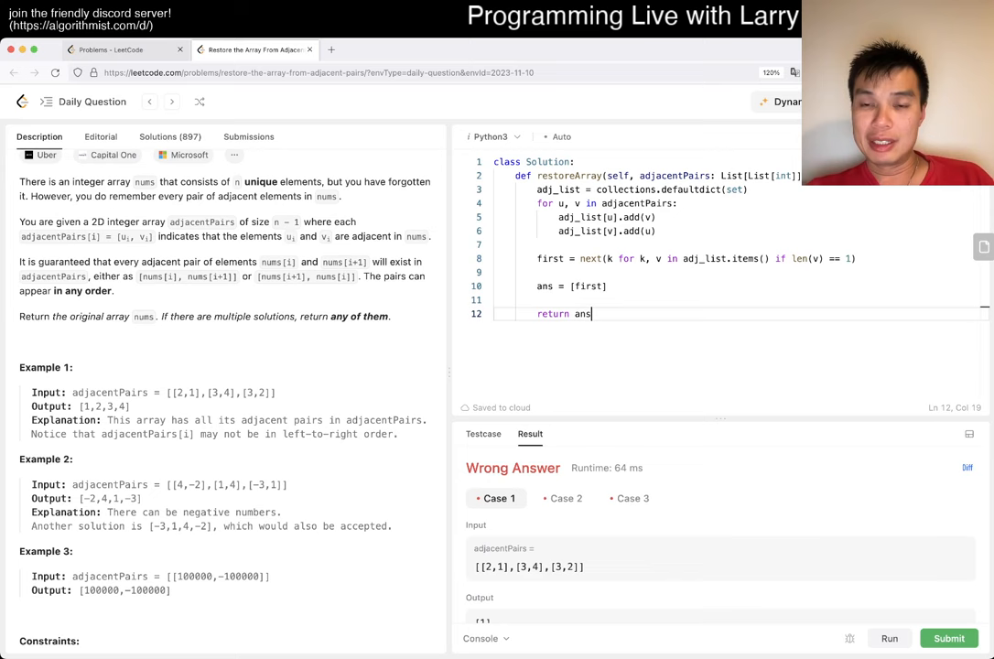
text(current = first)
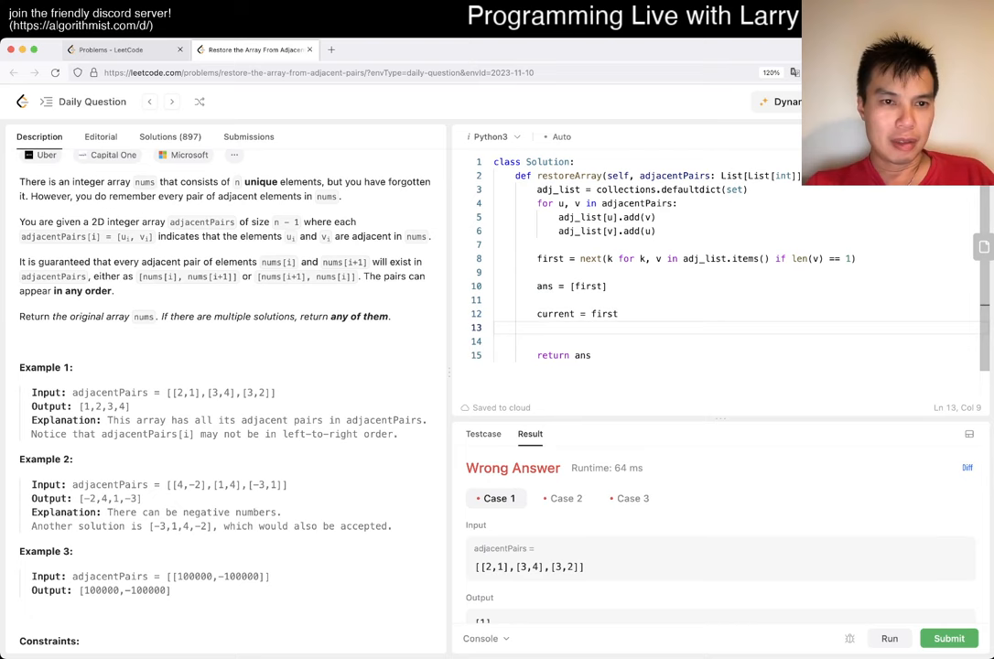
scroll(down, 3)
text(N = le)
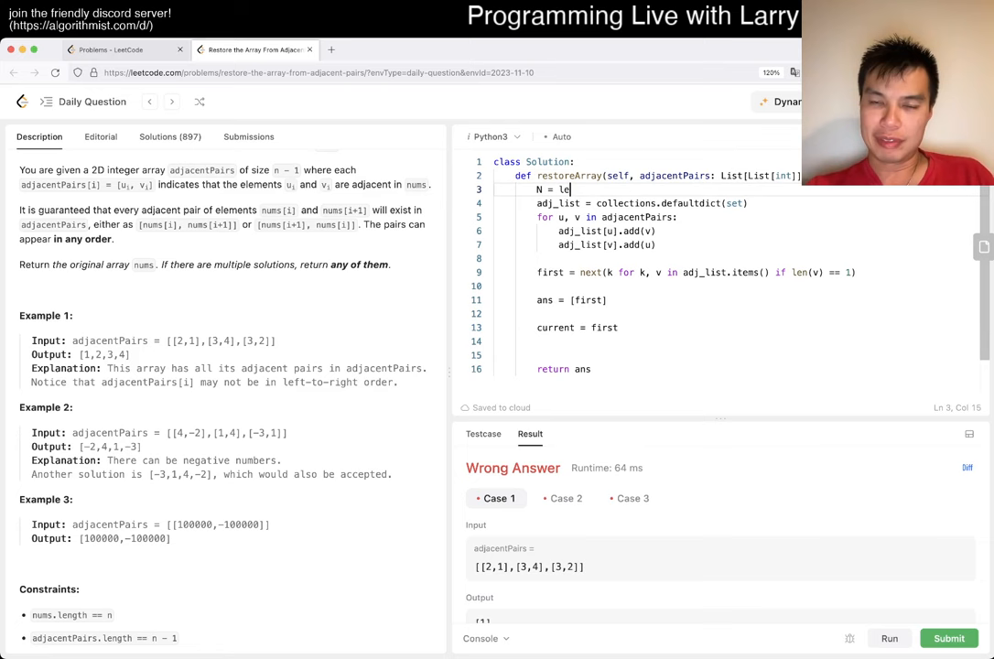
- Set N = len(adjacentPairs) + 1 and loop range(N - 1) asserting len(adj_list[current]) == 1
text(n(adjacentPairs))
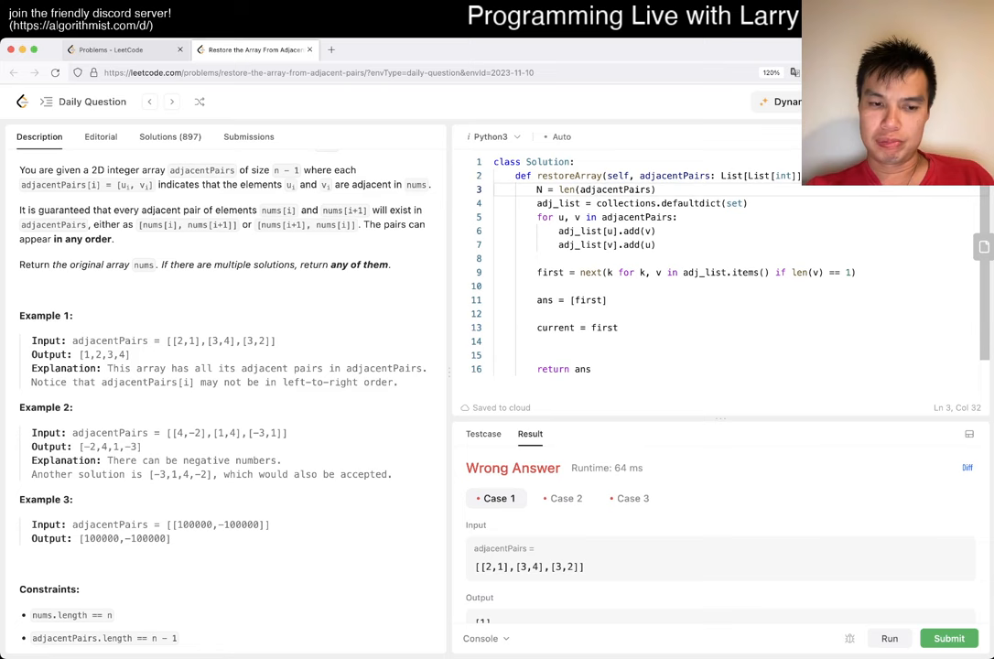
text(for)
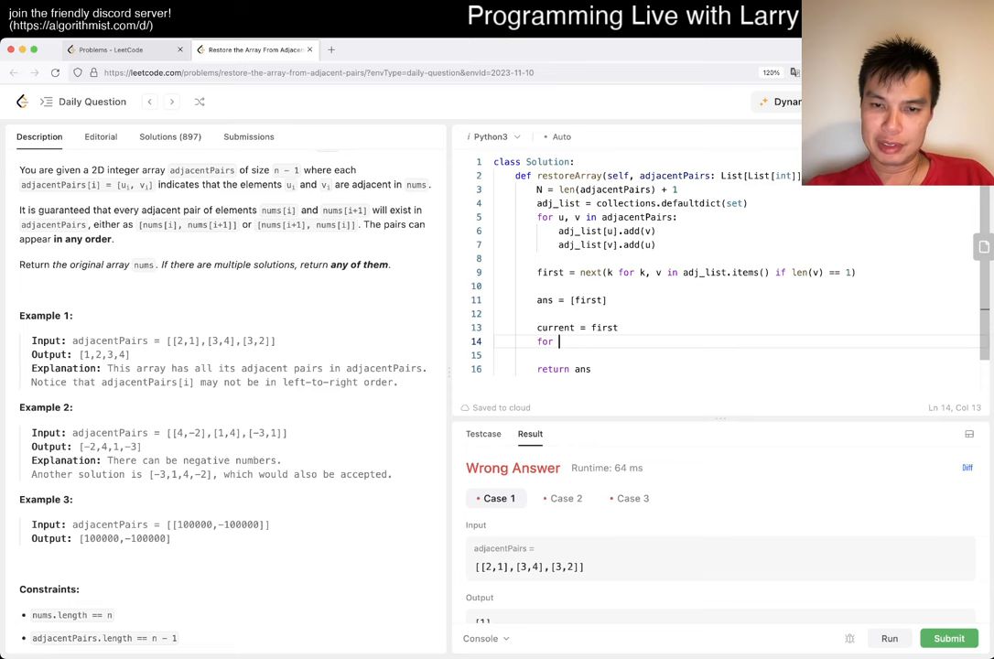
text(_ in range(N - 1))
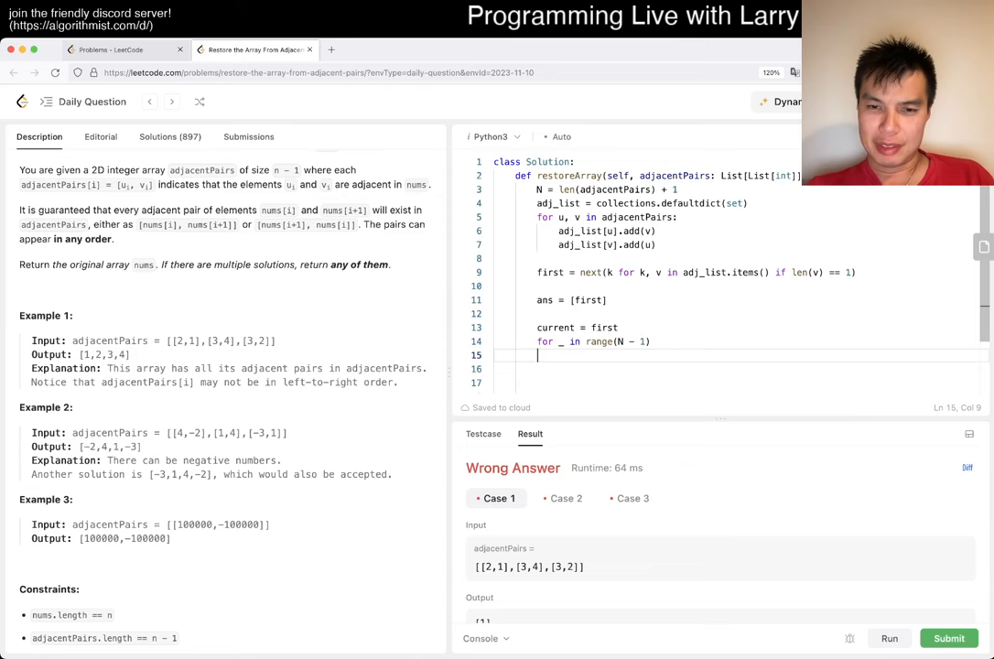
text(adj_list[)
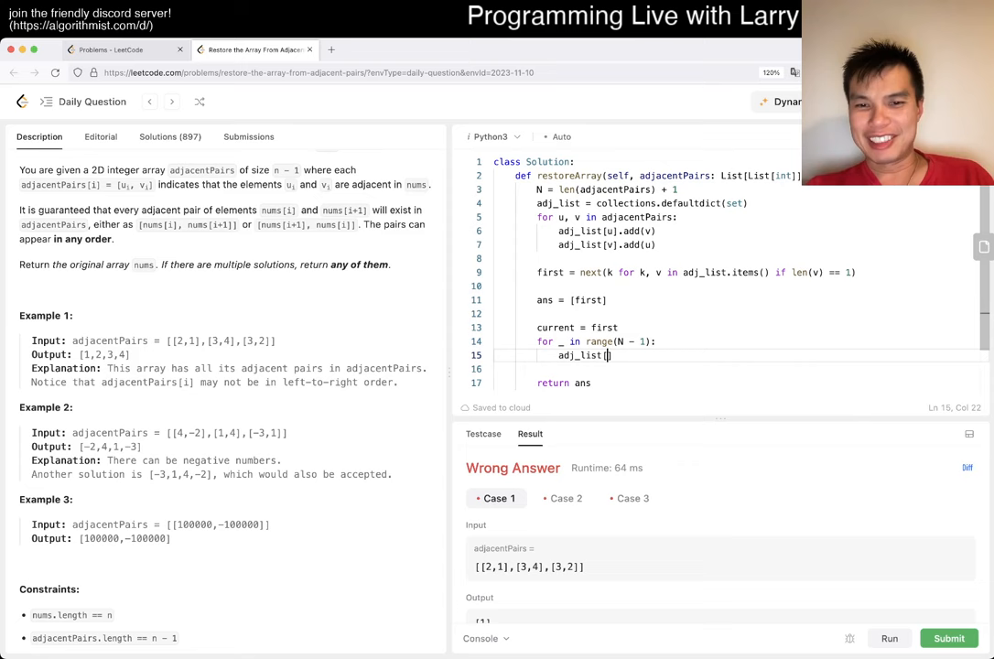
text(current])
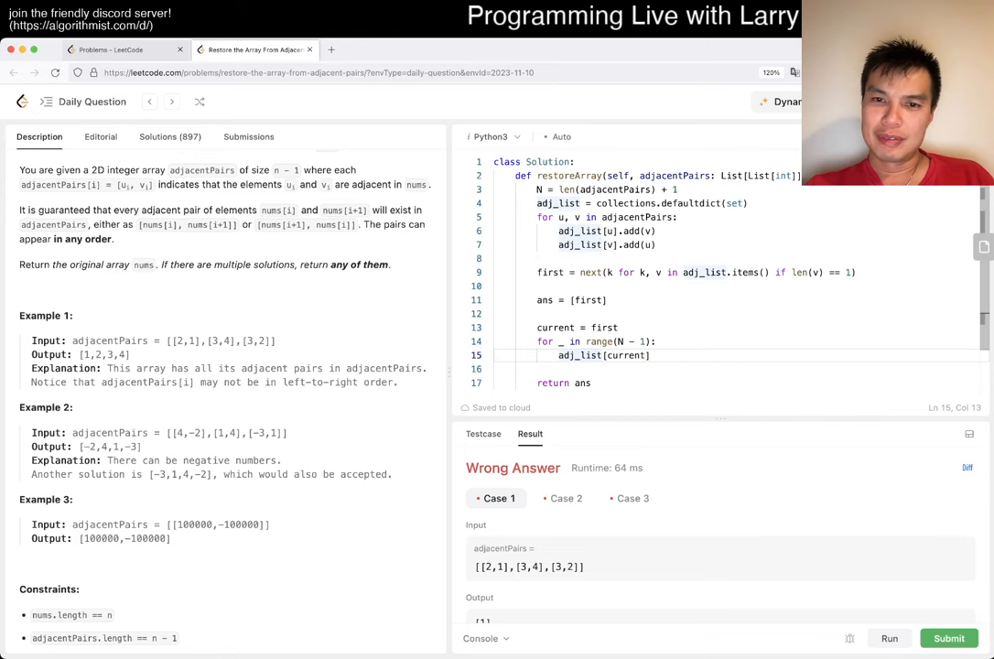
text(assert(len()
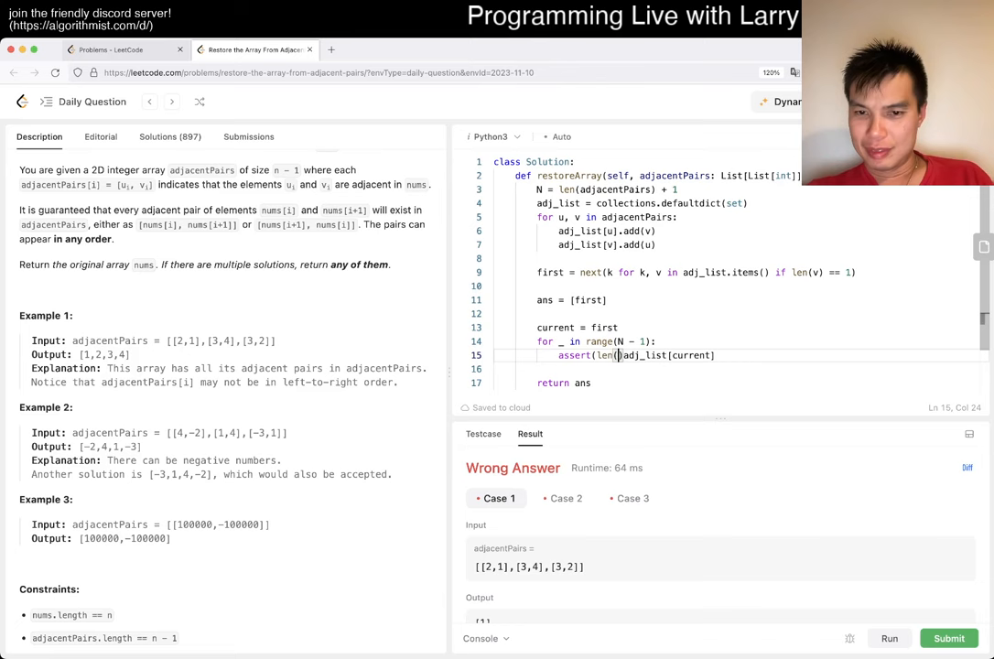
text(ans.ape)
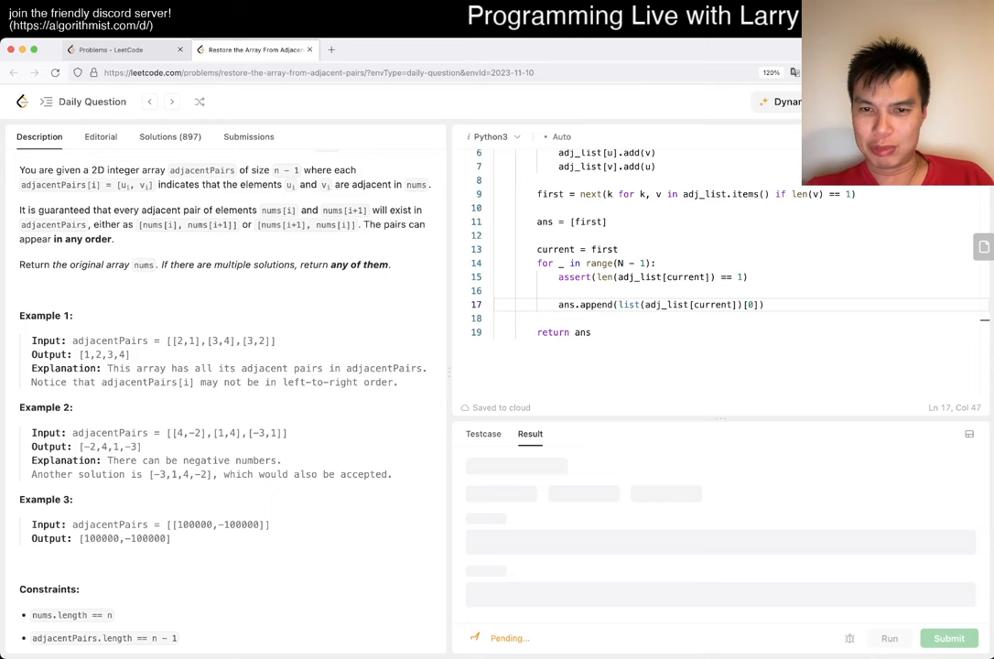
- Remove current from adj_list[nxt], append nxt and advance current = nxt; run passes samples
text(current = nxt)
click(741, 319)
text(ans.append(nxt)
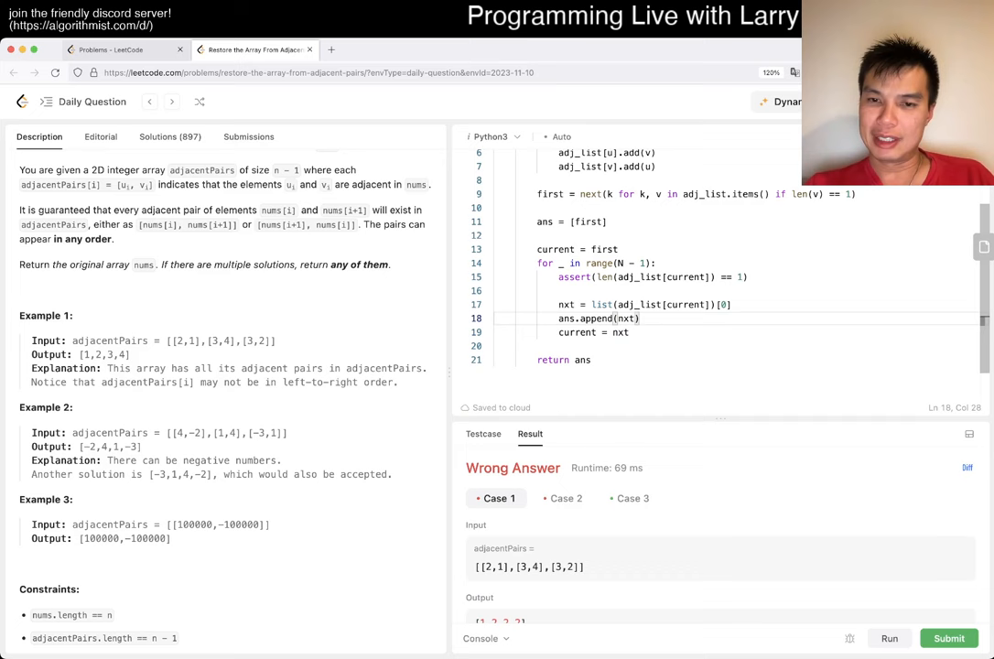
text(adj_list[nxt].remove(current))
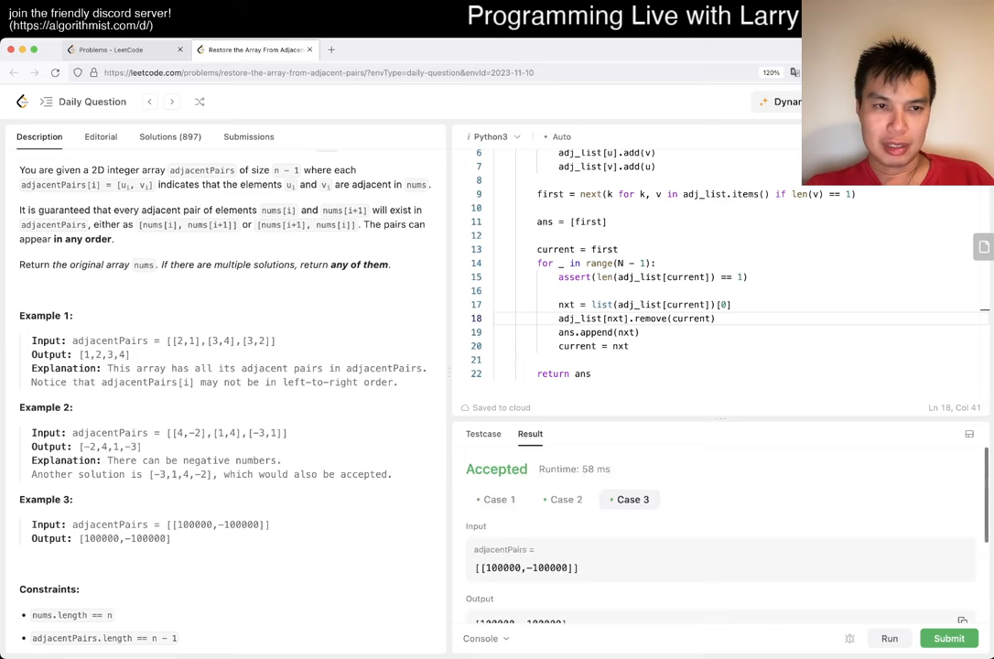
- Submit the endpoint-walking solution for judging
scroll(down, 3)
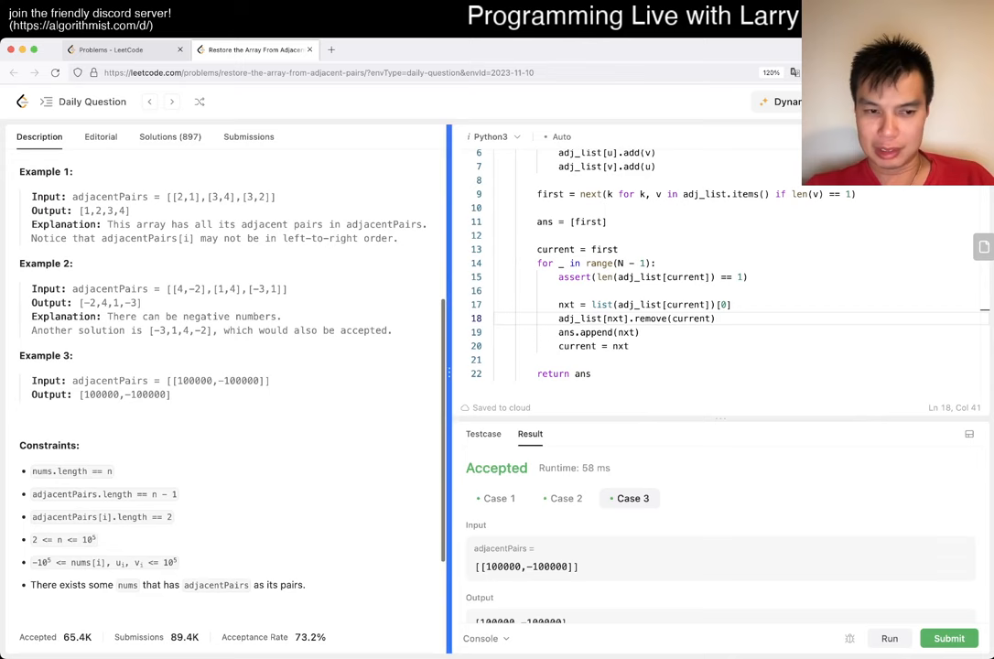
click(948, 637)
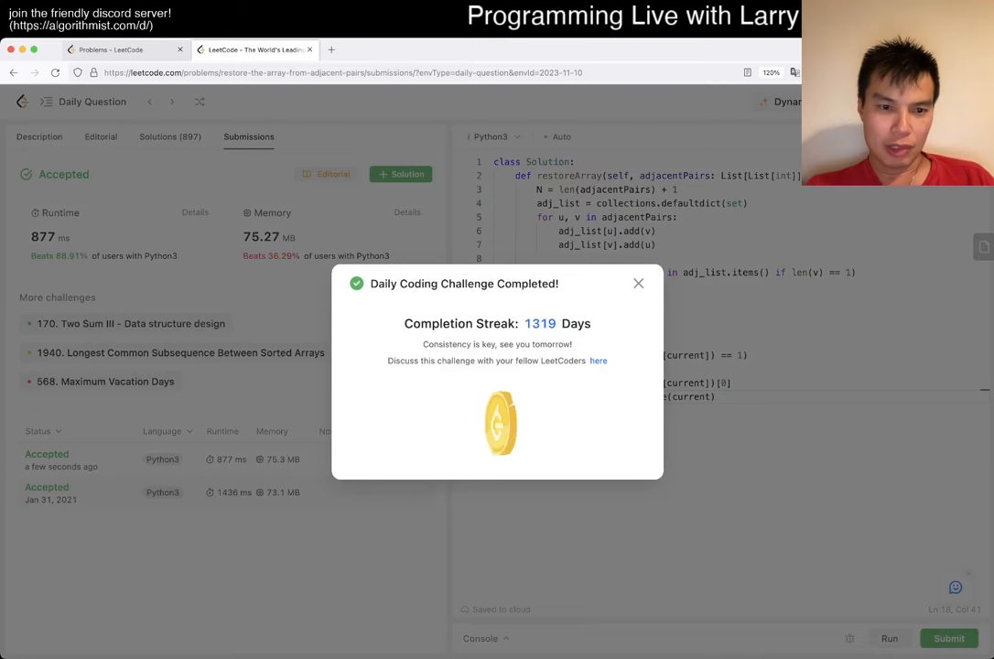
- Dismiss the Daily Coding Challenge Completed popup
click(637, 281)
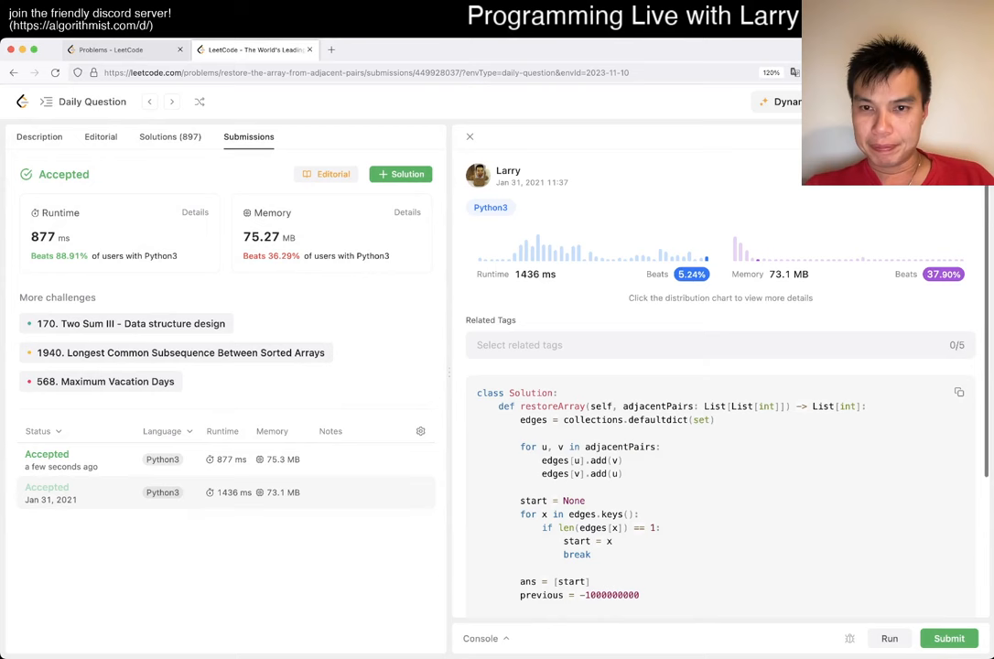